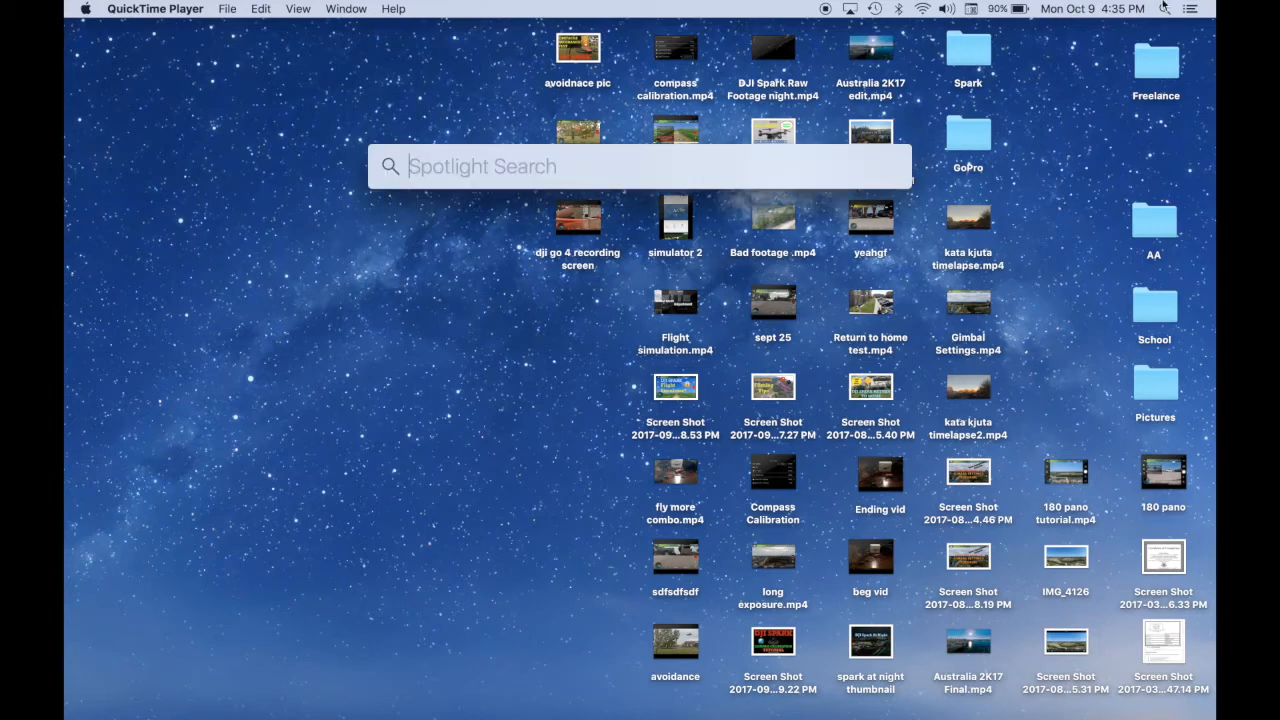
# - Launch QuickTime Player by searching 'QuickTime Player' in Spotlight
pyautogui.write('quickTime Player')
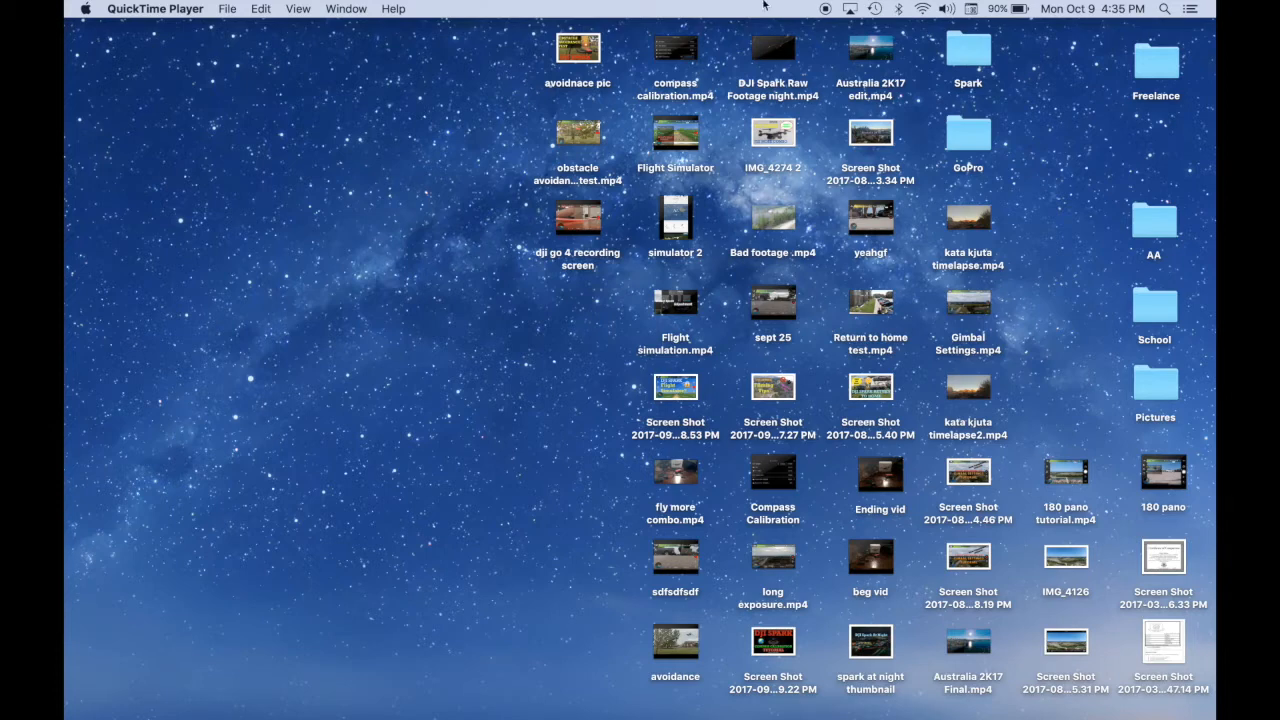
# - Start a new movie recording from QuickTime Player's File menu
pyautogui.click(155, 8)
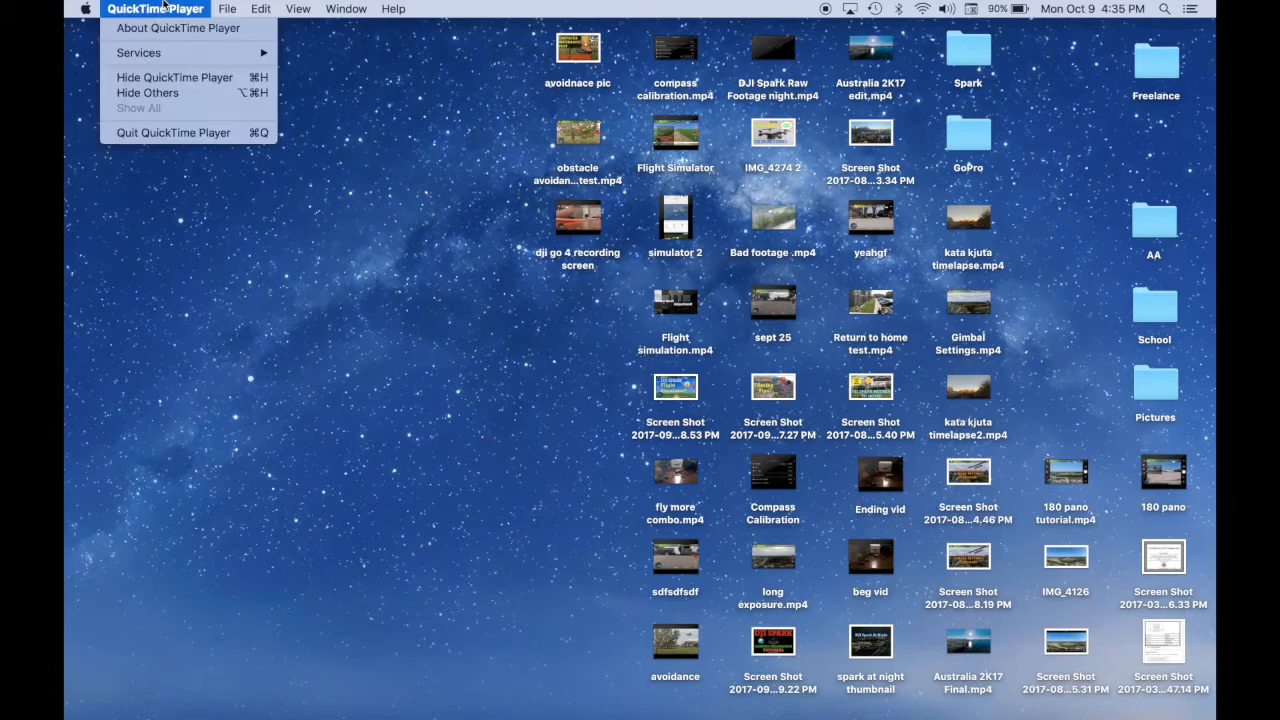
pyautogui.click(227, 9)
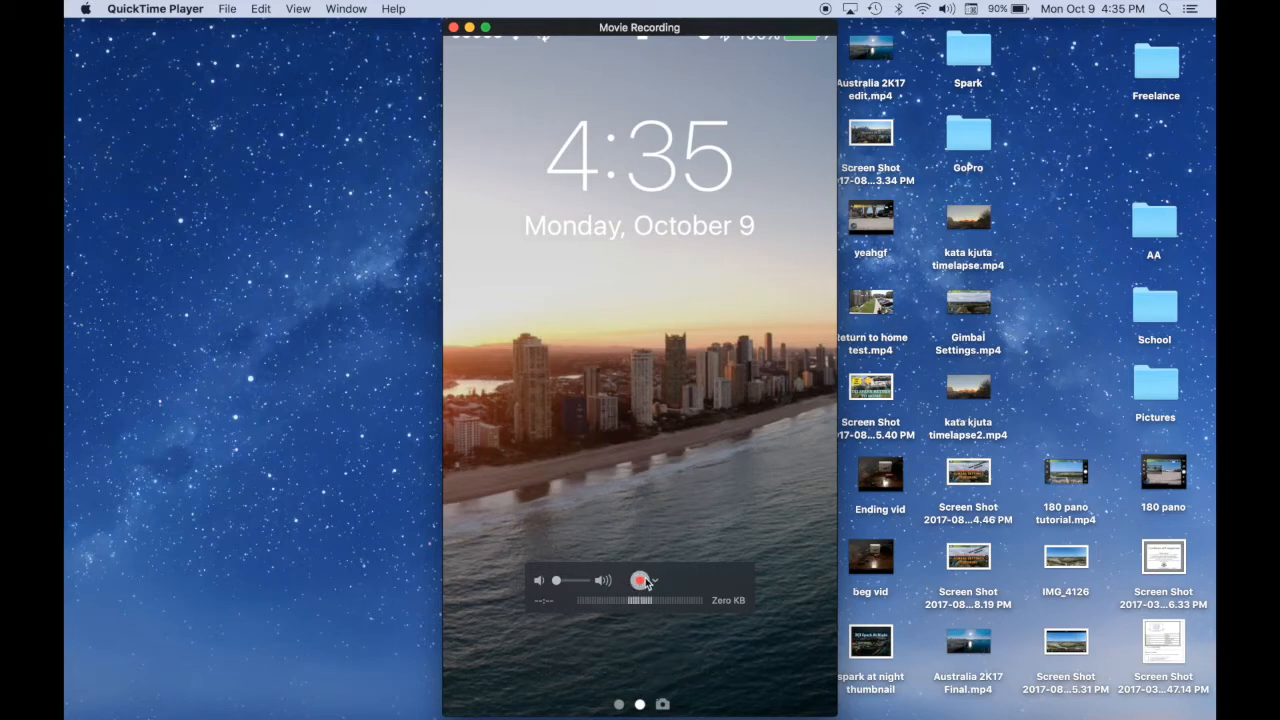
# - Choose iPhone as the recording camera from the record button's source options
pyautogui.click(651, 580)
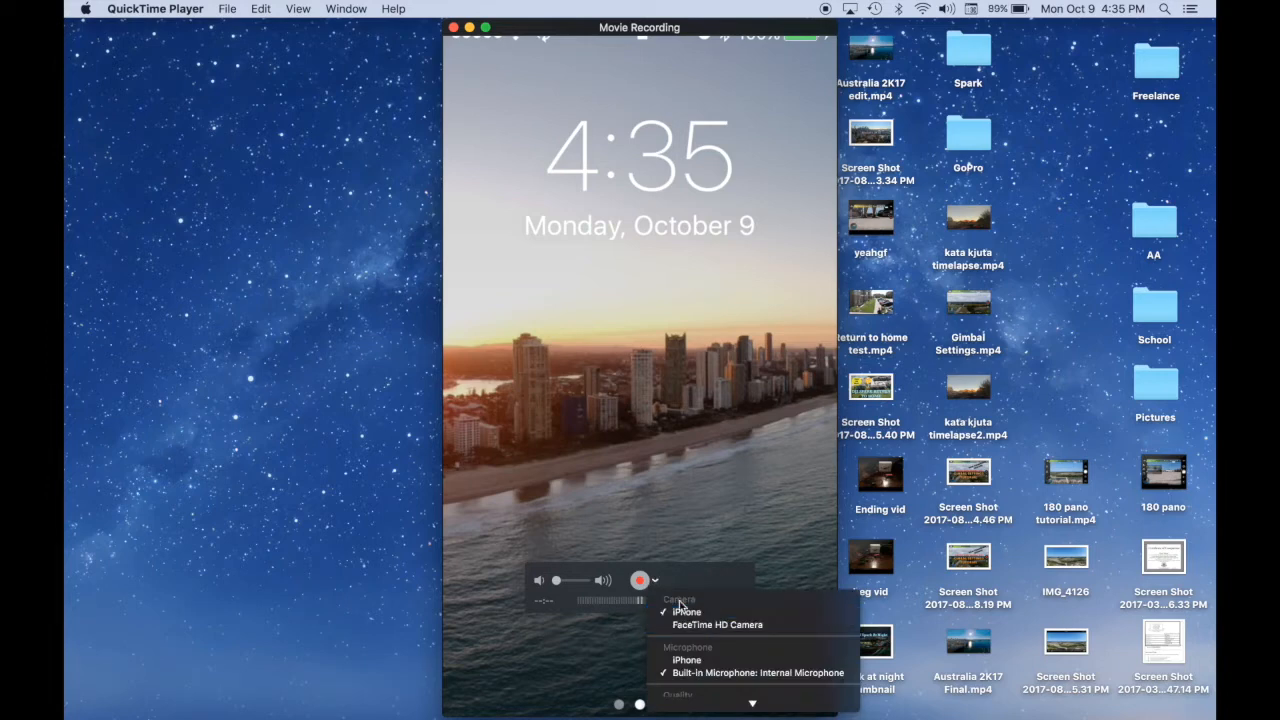
pyautogui.moveTo(686, 611)
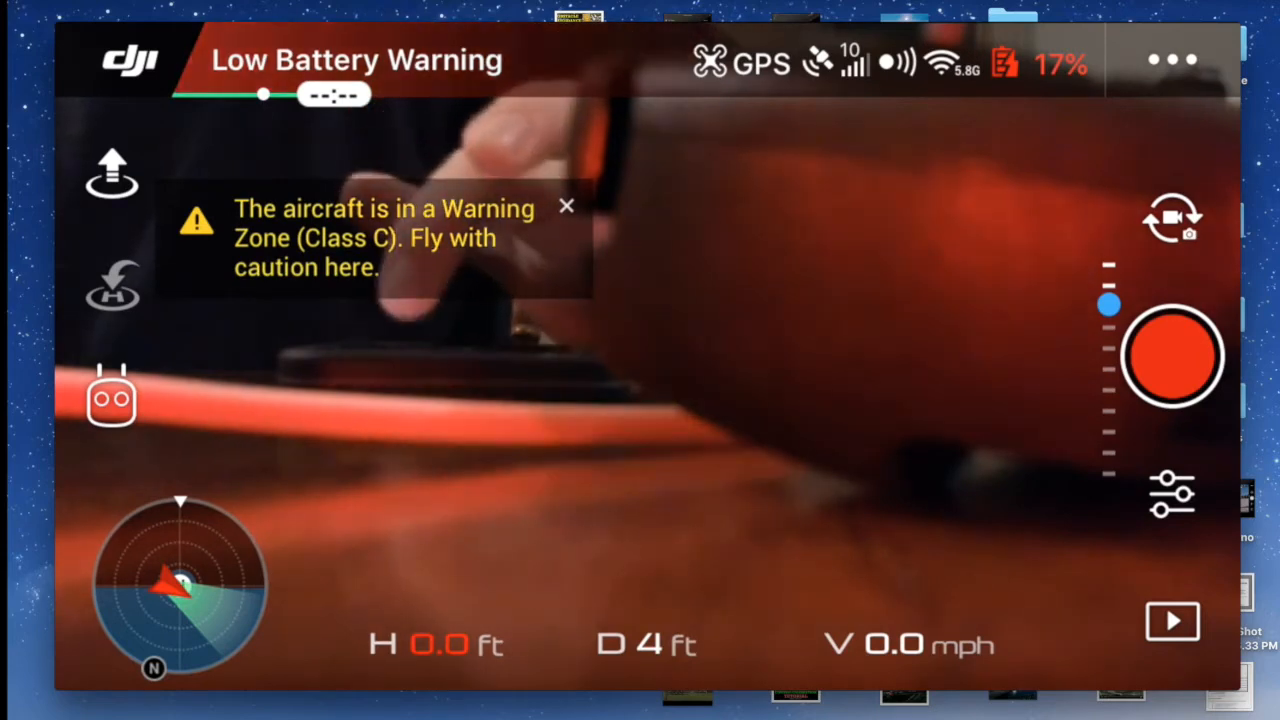
# - Enlarge the recording window showing the DJI GO live camera view
pyautogui.click(566, 206)
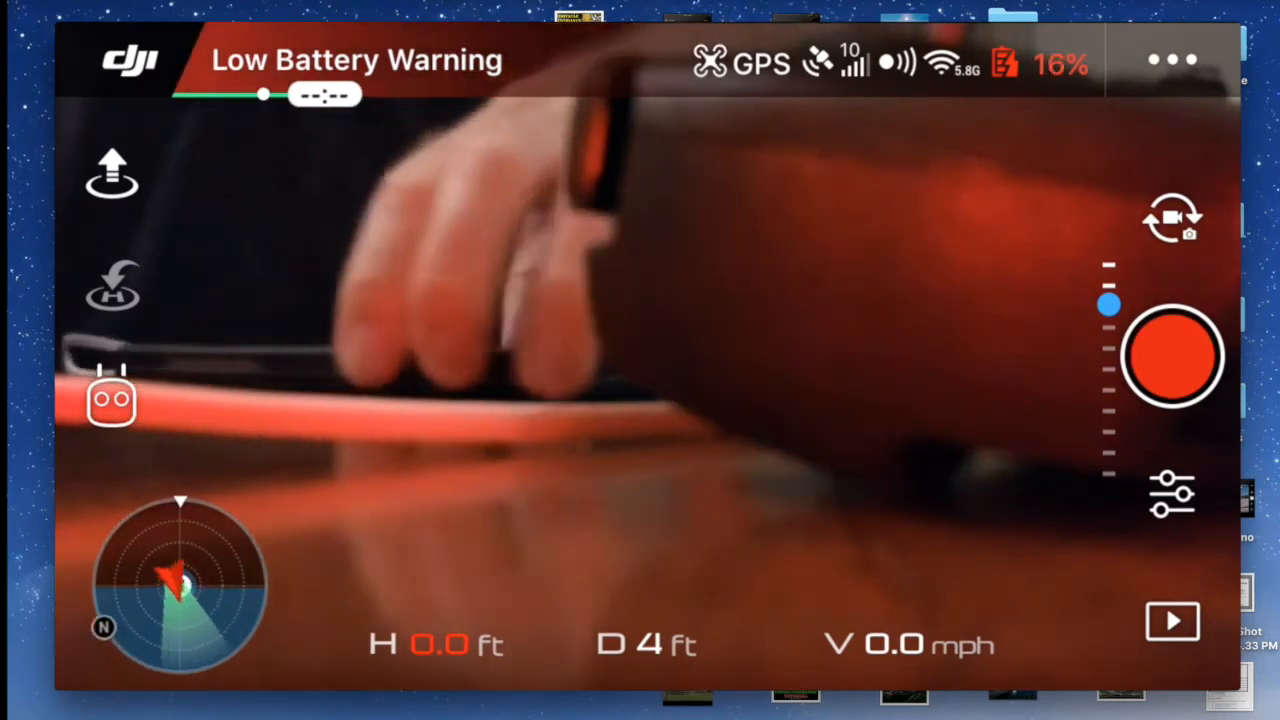